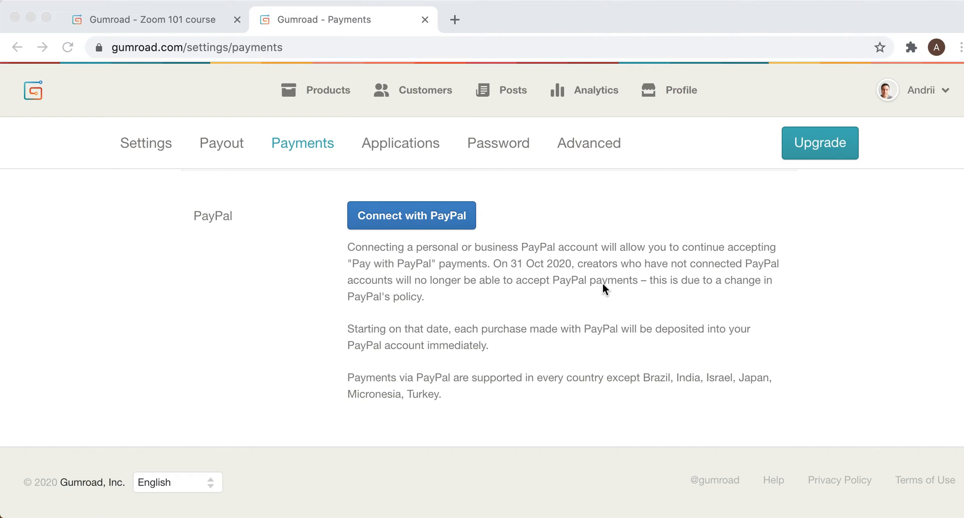
mouse_move(934, 79)
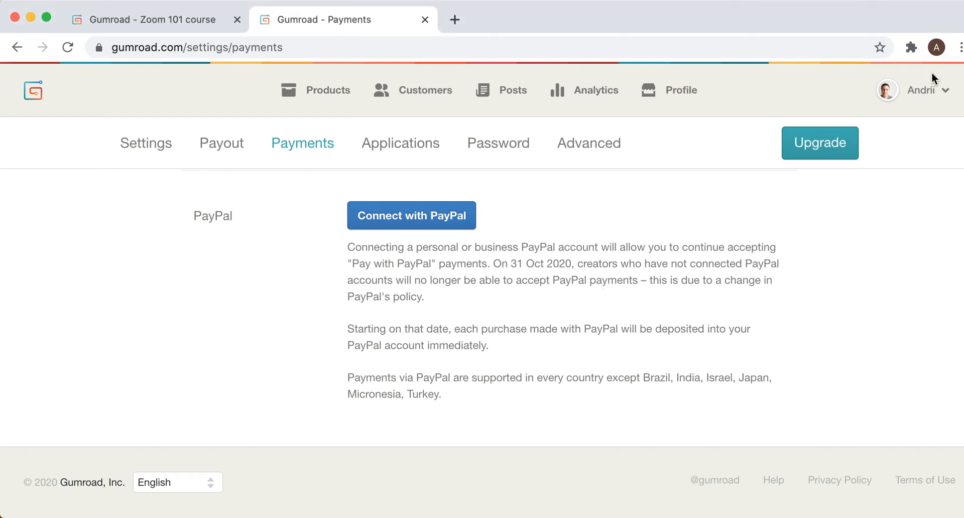
Step: Reach Gumroad's general account settings from the account dropdown
left_click(920, 90)
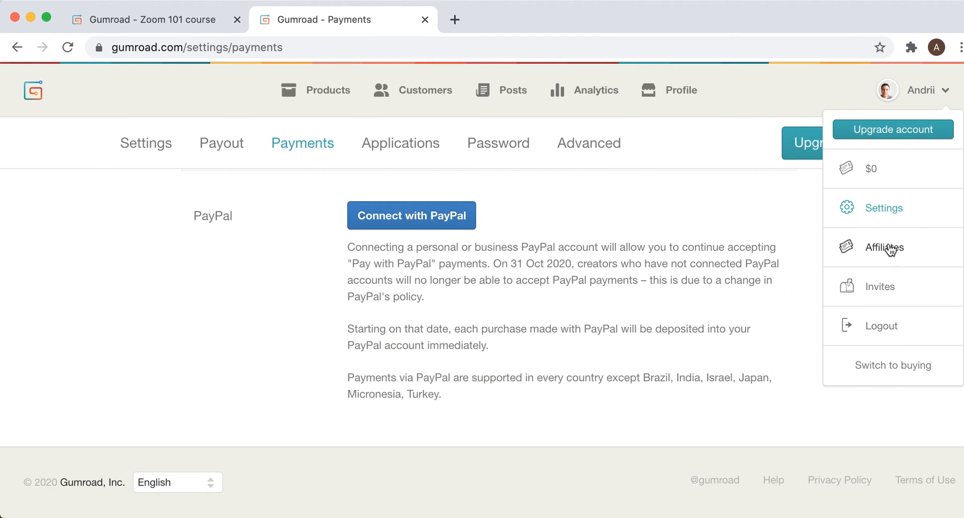
left_click(884, 208)
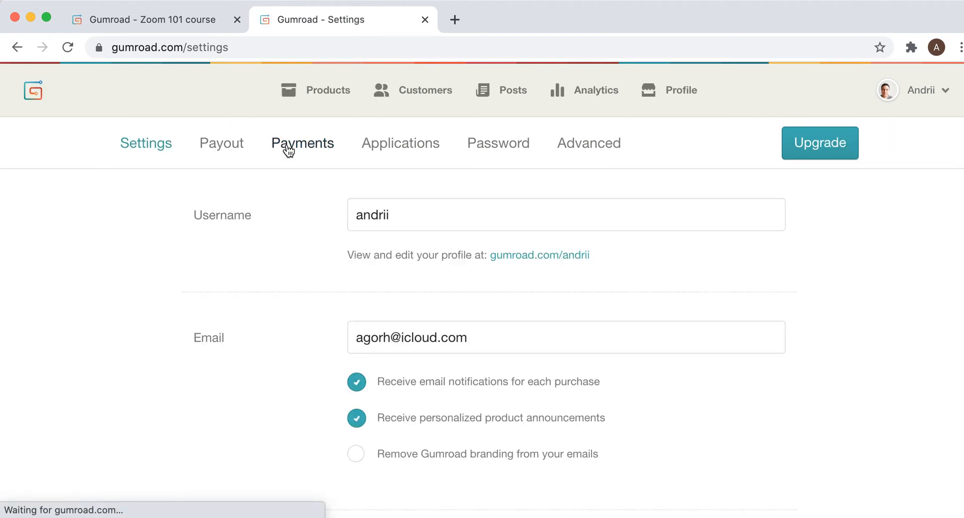
left_click(301, 143)
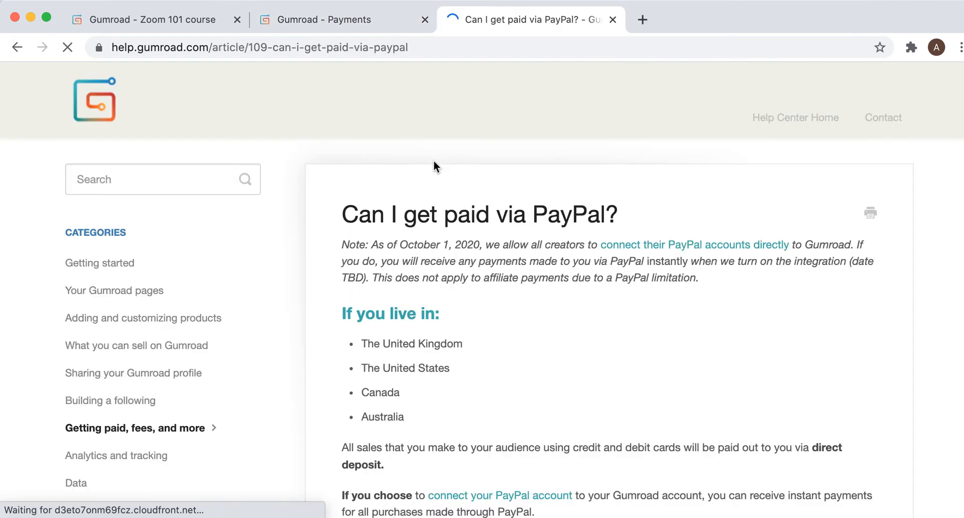
Step: Read through the PayPal payout help article and its fee table, then return to the Payments settings tab
scroll("down", 3)
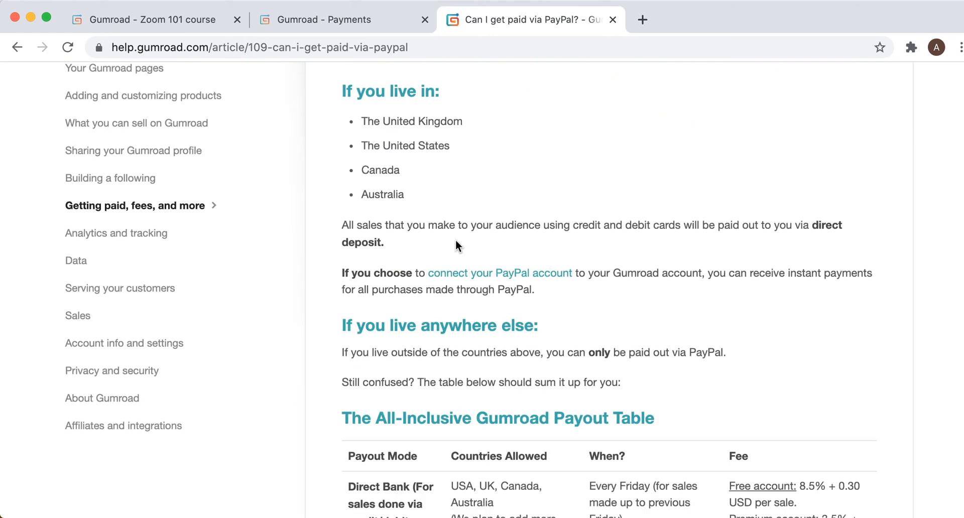
scroll("down", 3)
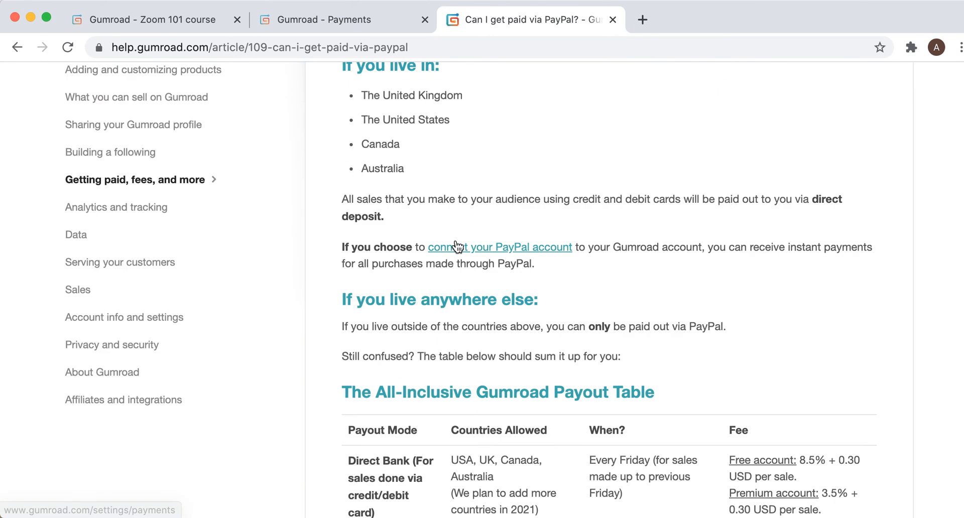
scroll("down", 3)
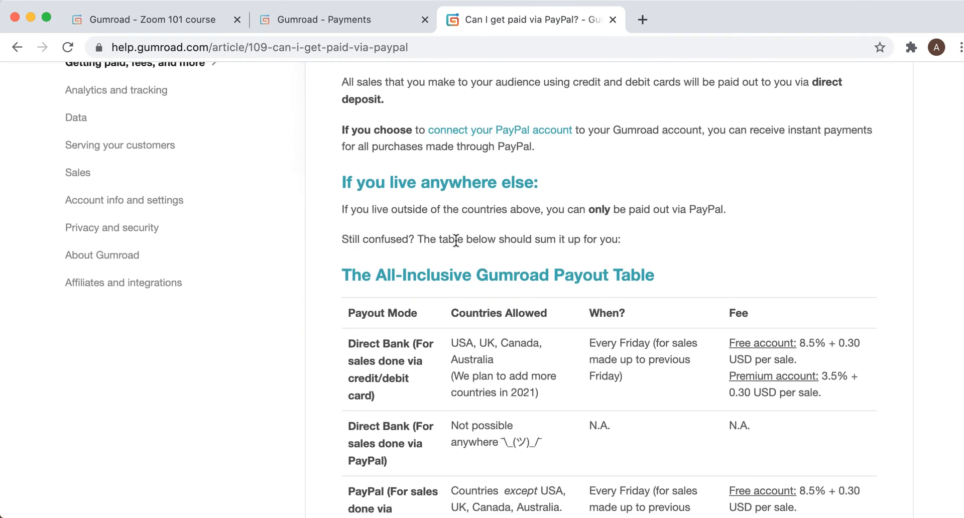
scroll("up", 3)
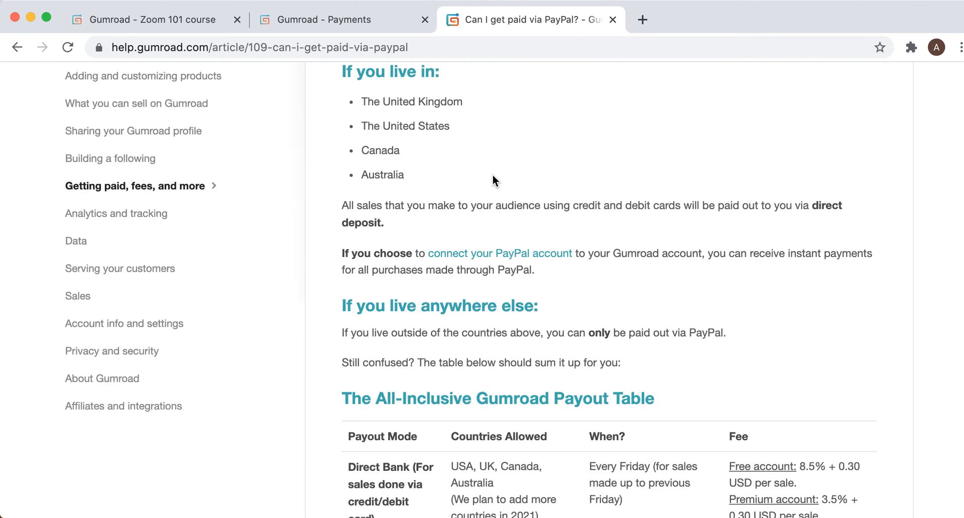
scroll("up", 3)
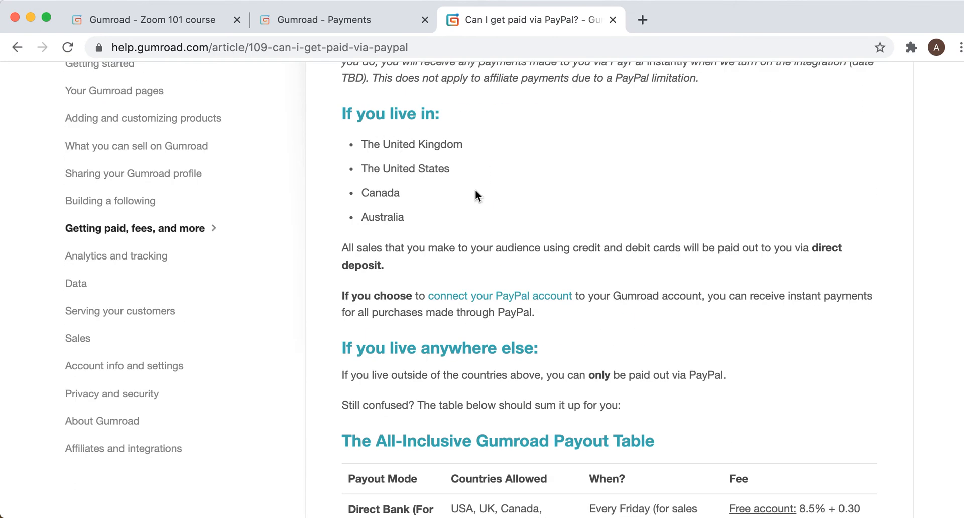
scroll("down", 3)
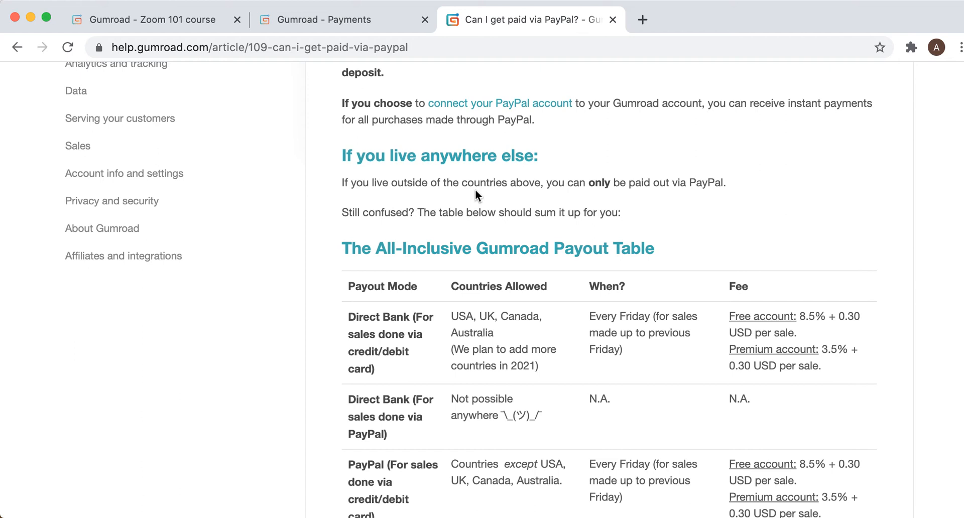
scroll("down", 3)
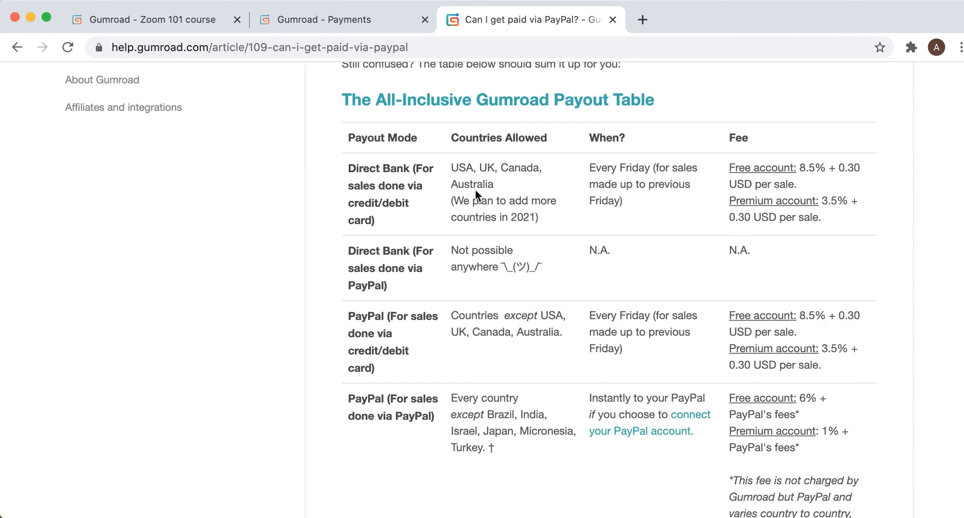
mouse_move(366, 418)
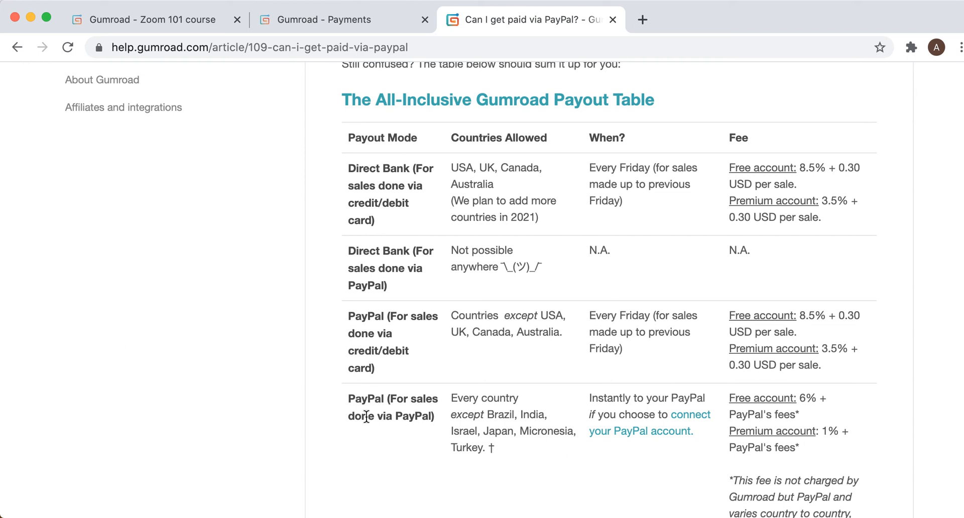
scroll("down", 3)
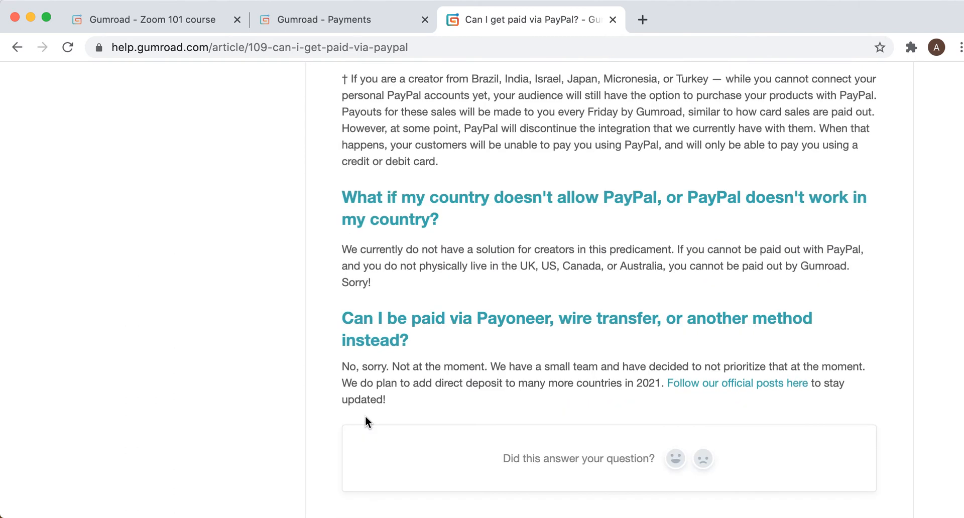
left_click(332, 19)
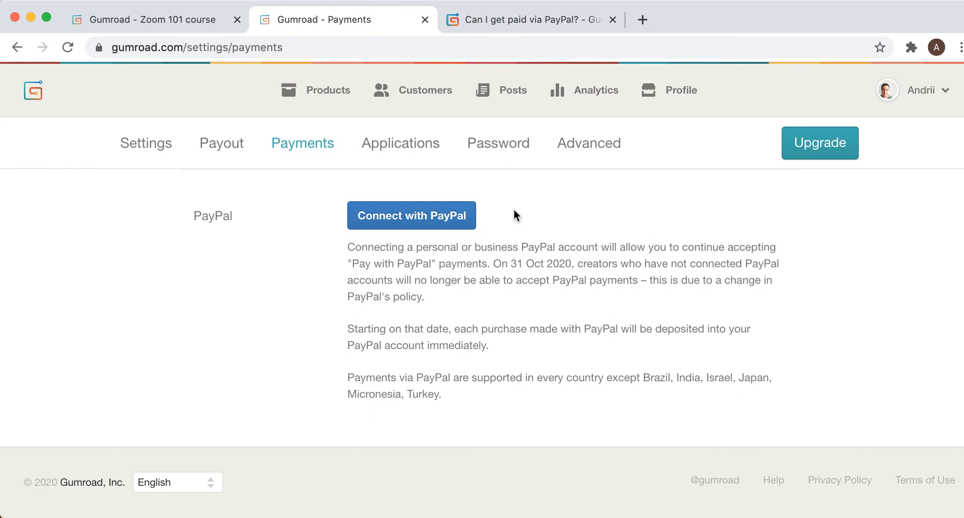
mouse_move(522, 247)
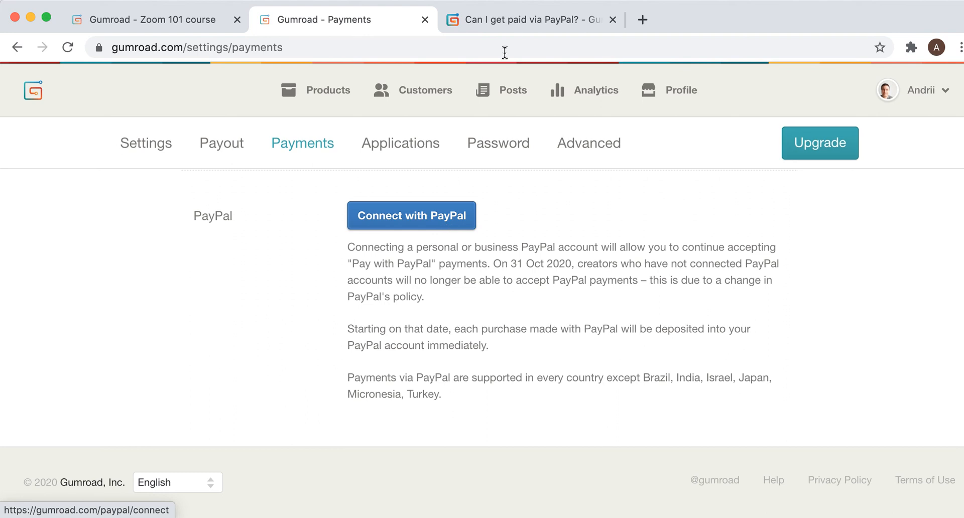
mouse_move(513, 159)
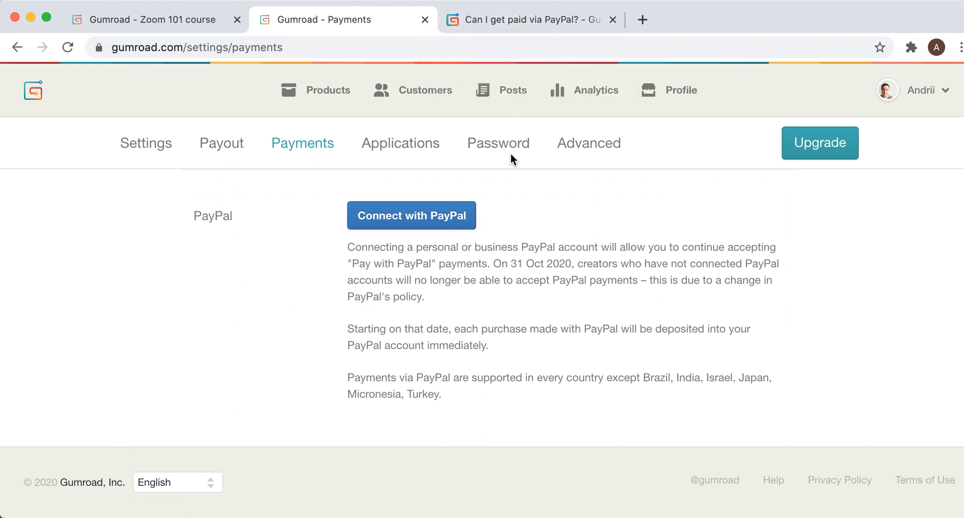
mouse_move(411, 216)
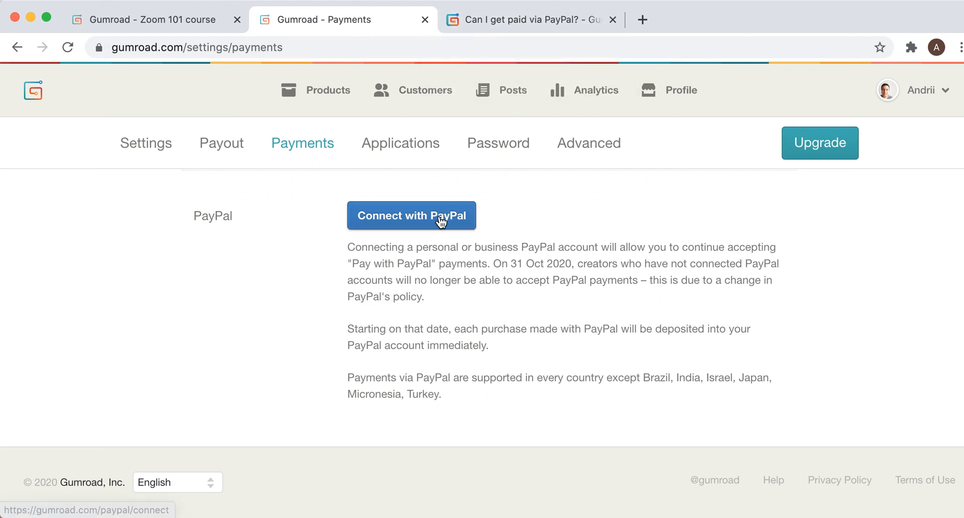
Step: Start connecting a PayPal account from Gumroad's Payments settings
left_click(411, 215)
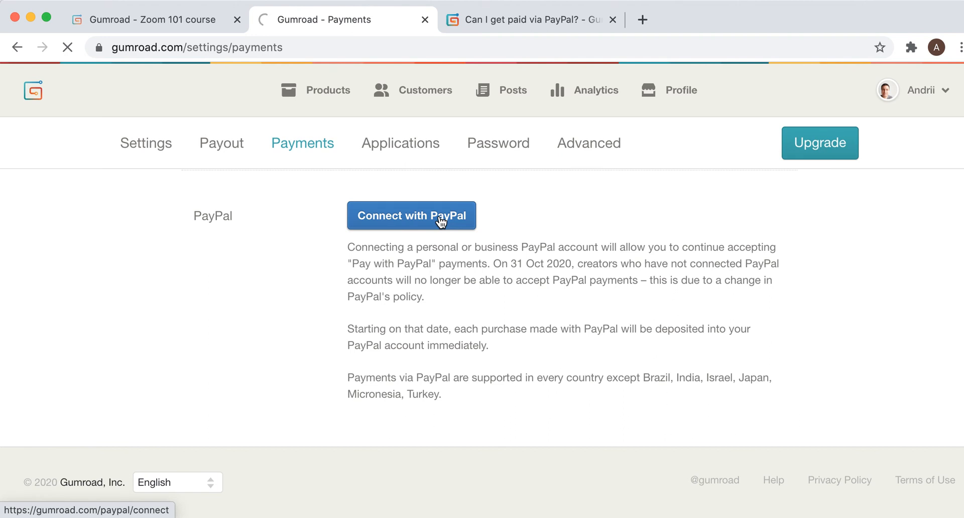
left_click(411, 216)
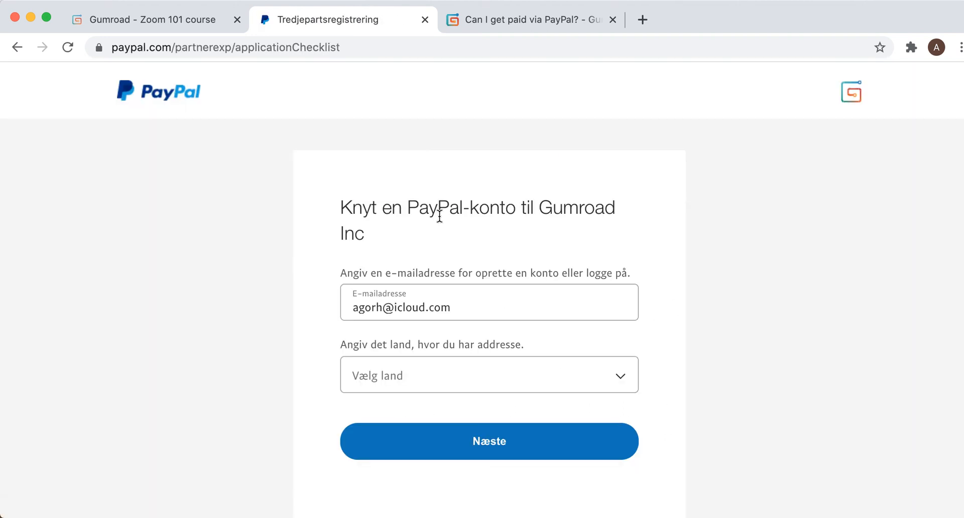
Step: Choose the country of residence and finish the PayPal partner sign-up with Næste
scroll("down", 3)
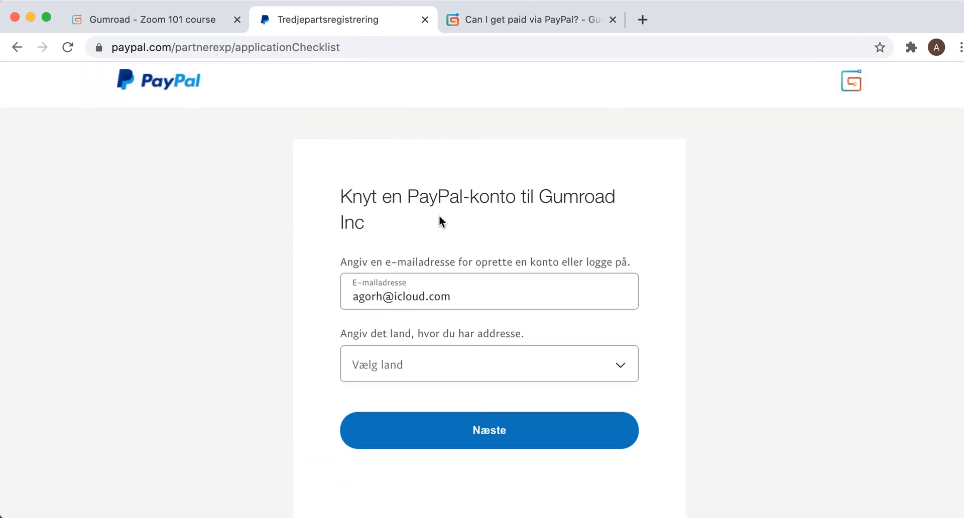
left_click(489, 364)
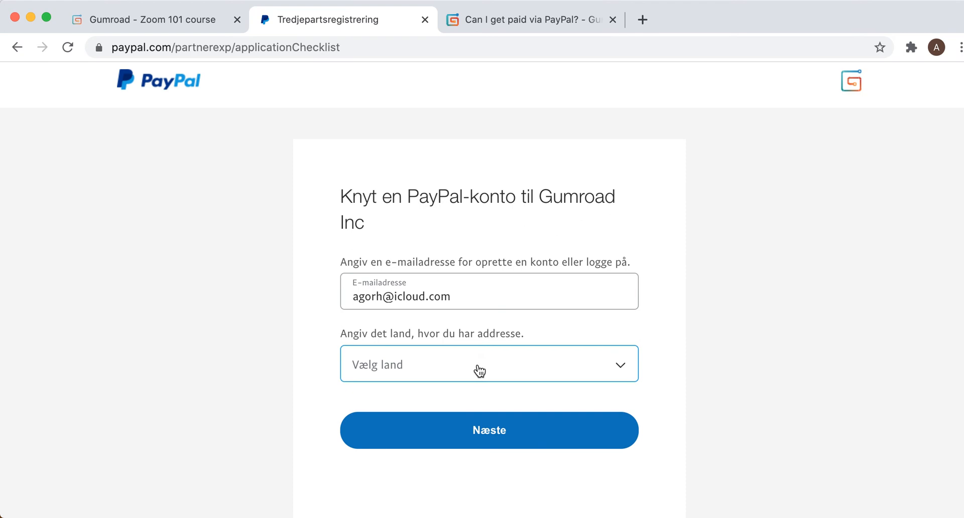
mouse_move(695, 321)
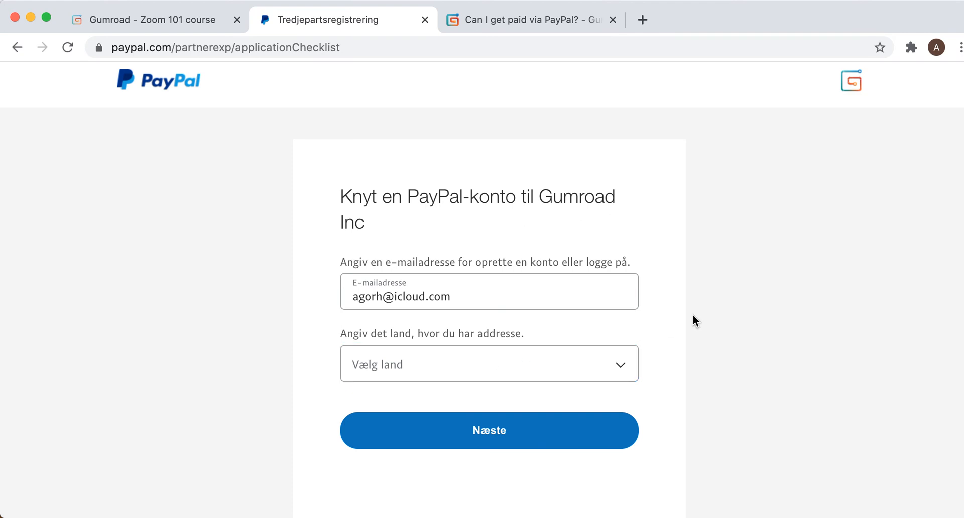
mouse_move(692, 323)
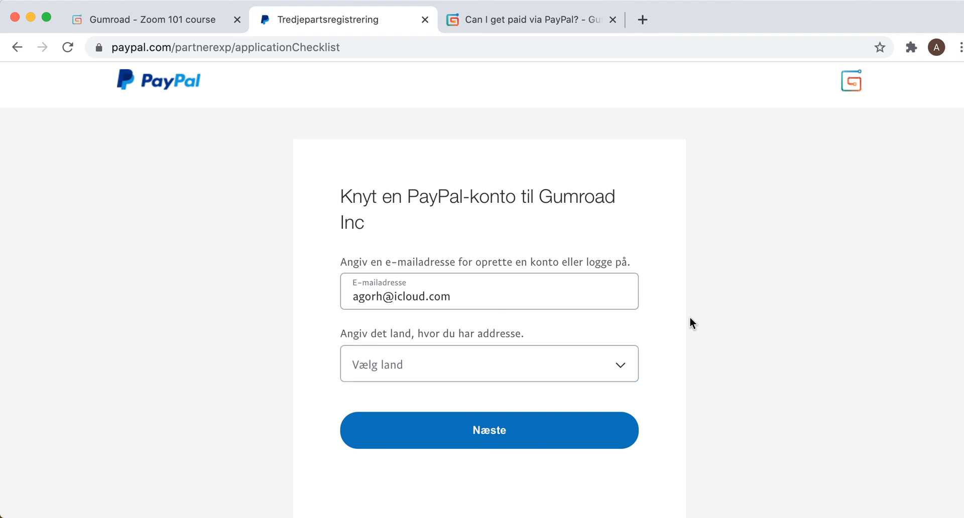
left_click(488, 430)
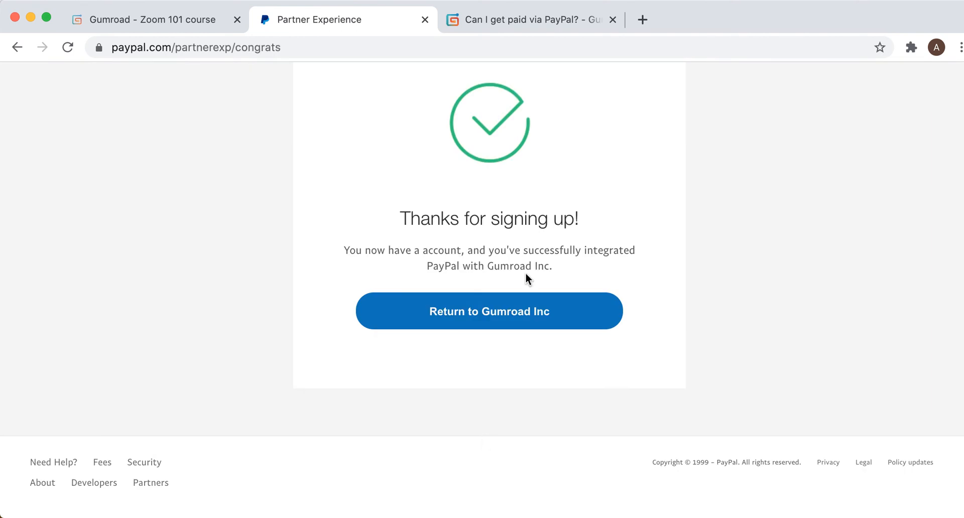
Step: Return to Gumroad Inc from the PayPal sign-up confirmation page
scroll("up", 3)
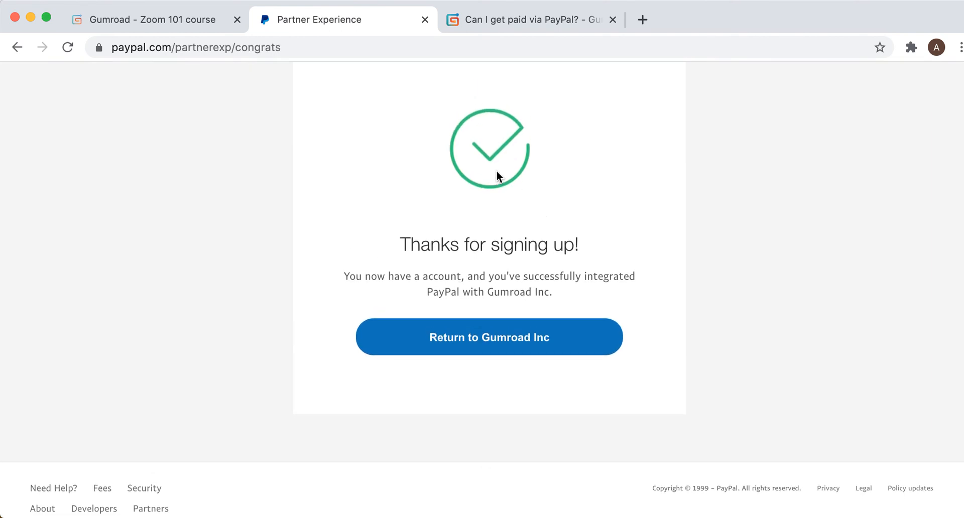
mouse_move(490, 336)
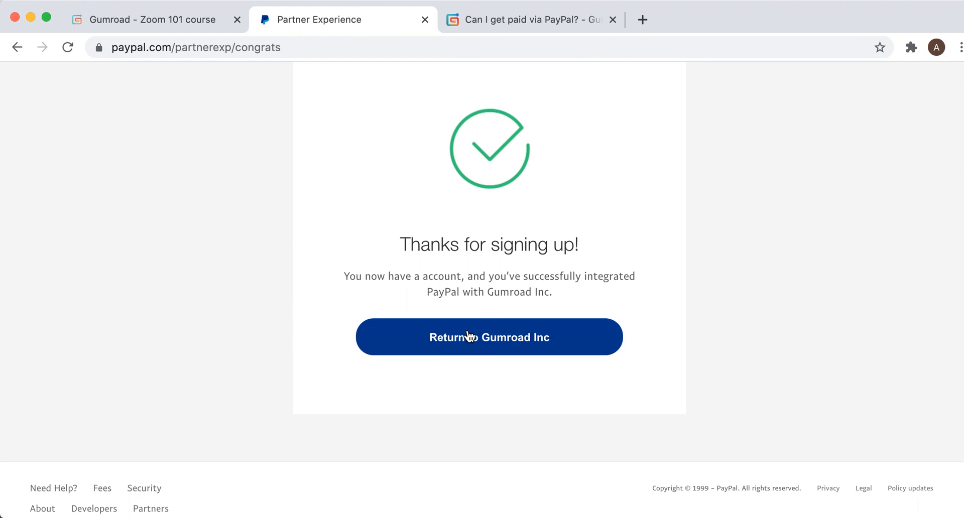
mouse_move(452, 343)
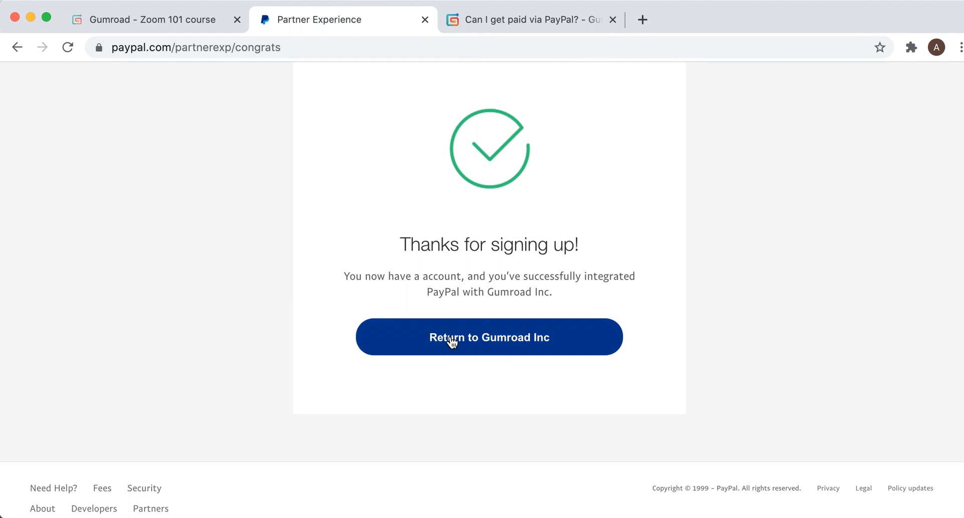
mouse_move(479, 355)
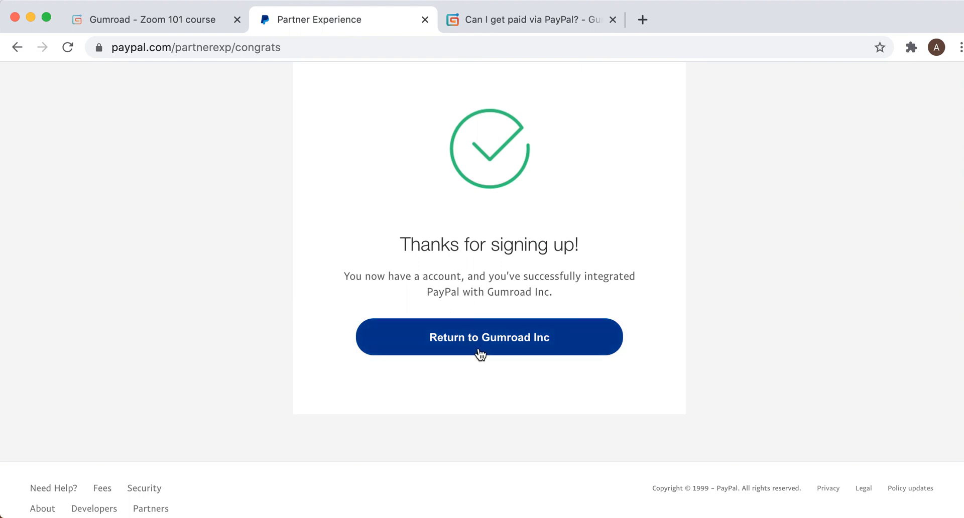
left_click(488, 337)
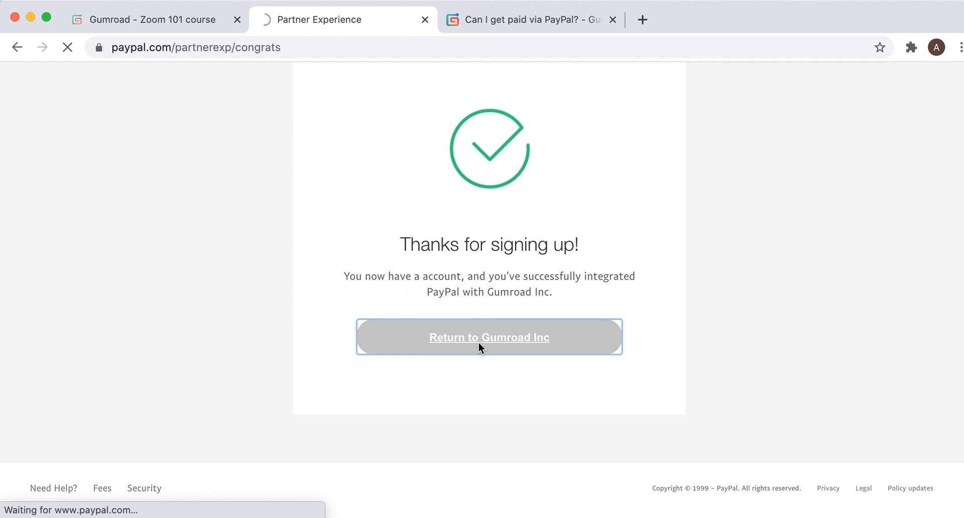
left_click(488, 336)
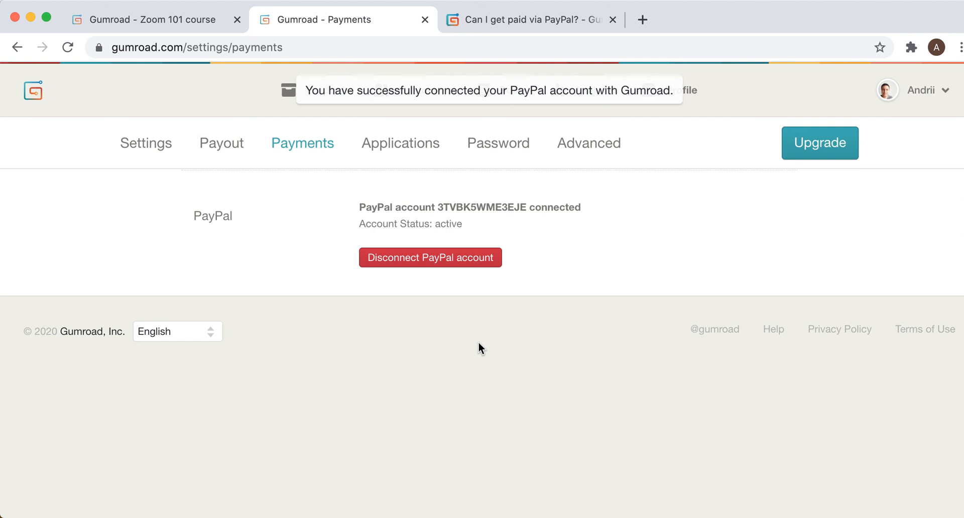
mouse_move(544, 105)
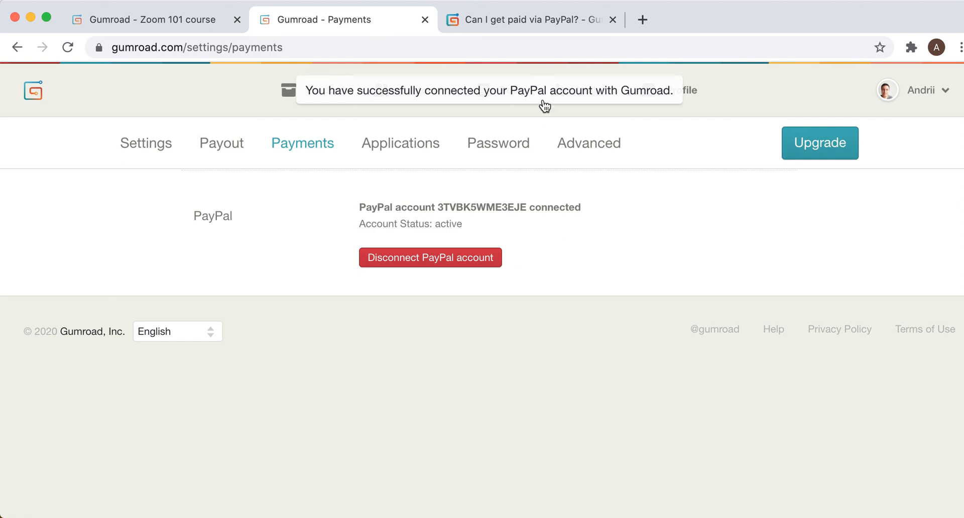
mouse_move(657, 98)
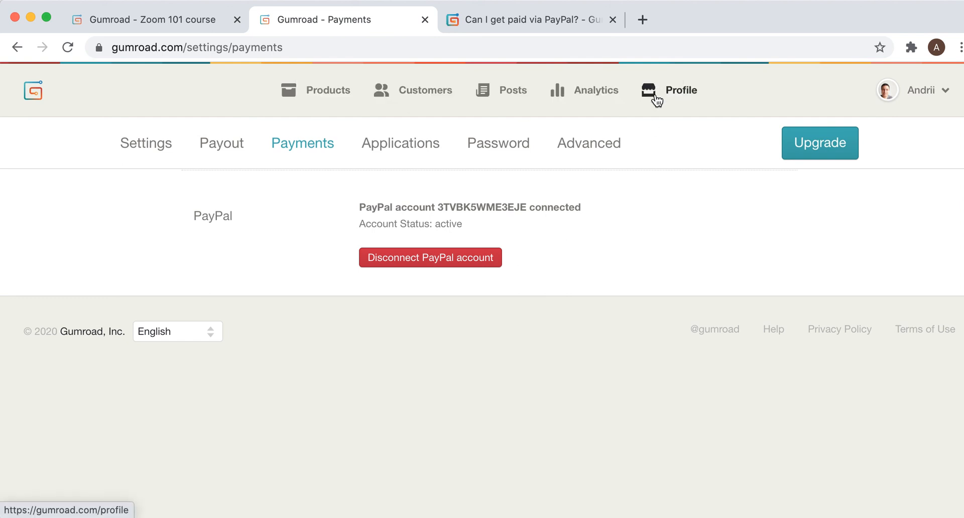
mouse_move(601, 356)
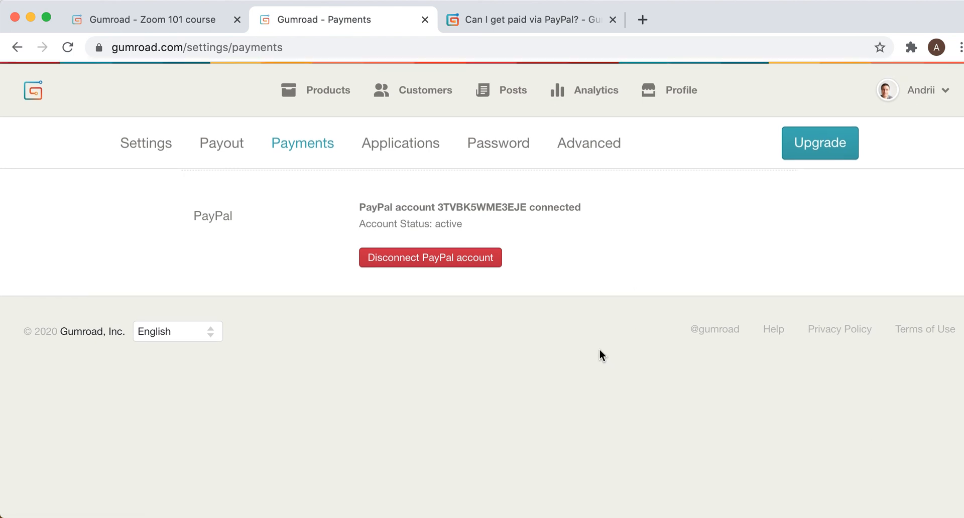
mouse_move(637, 30)
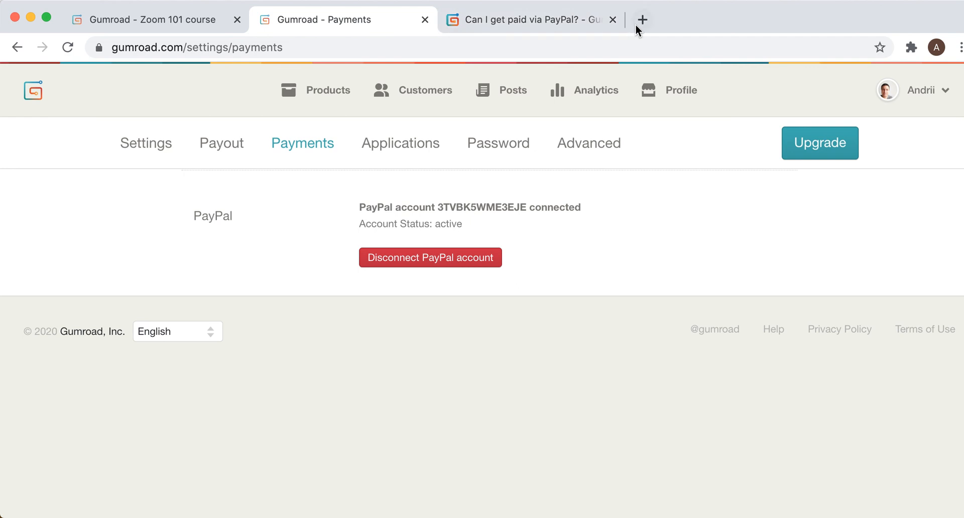
mouse_move(642, 19)
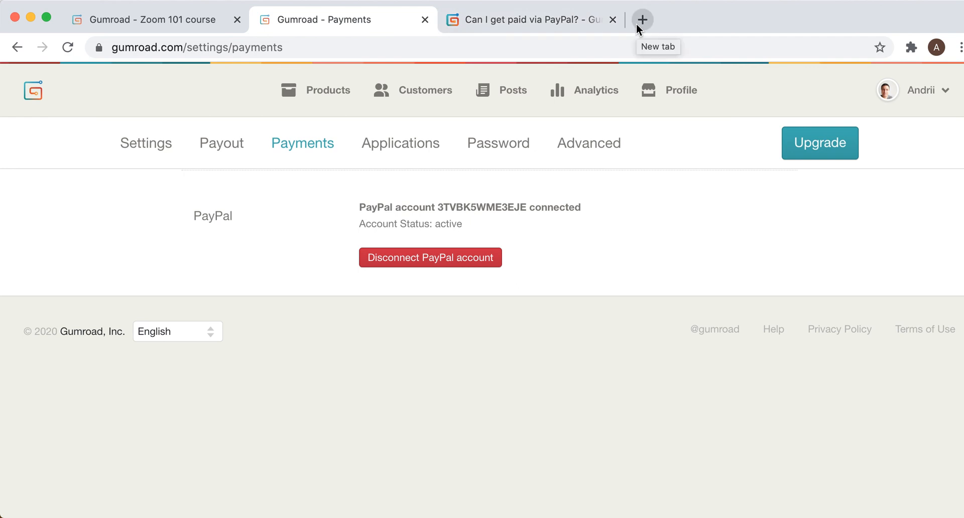